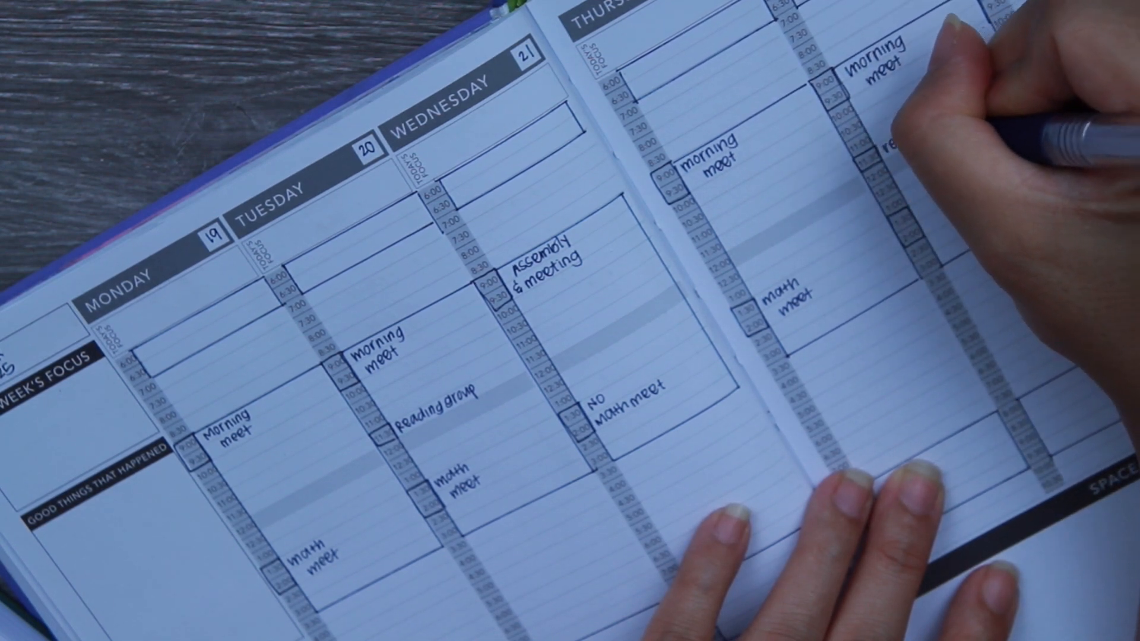
pyautogui.write('reading group')
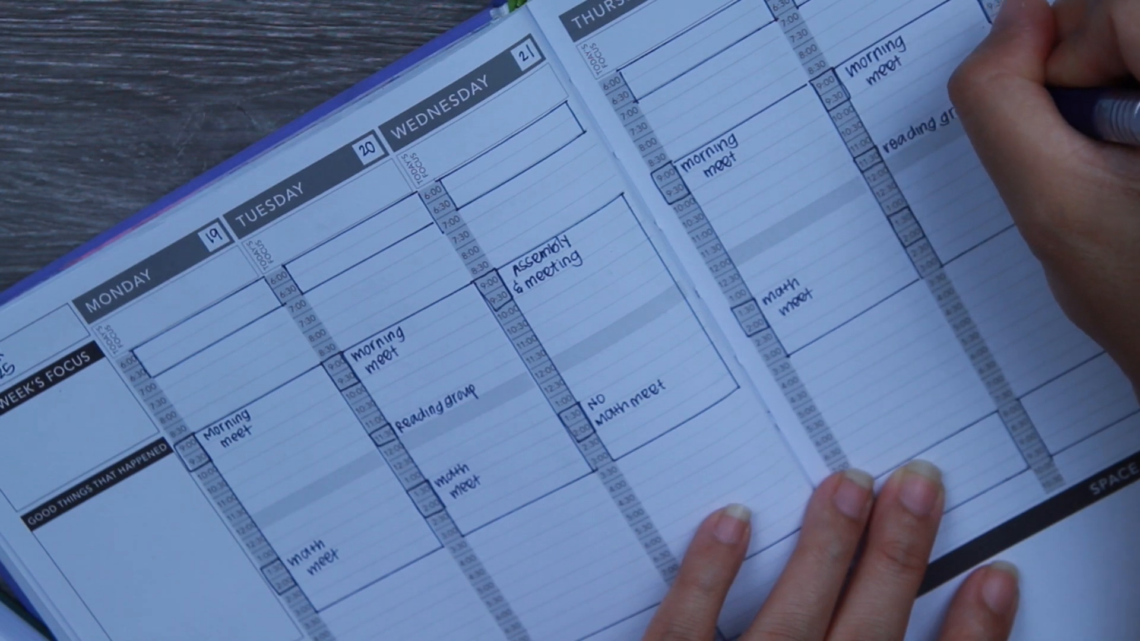